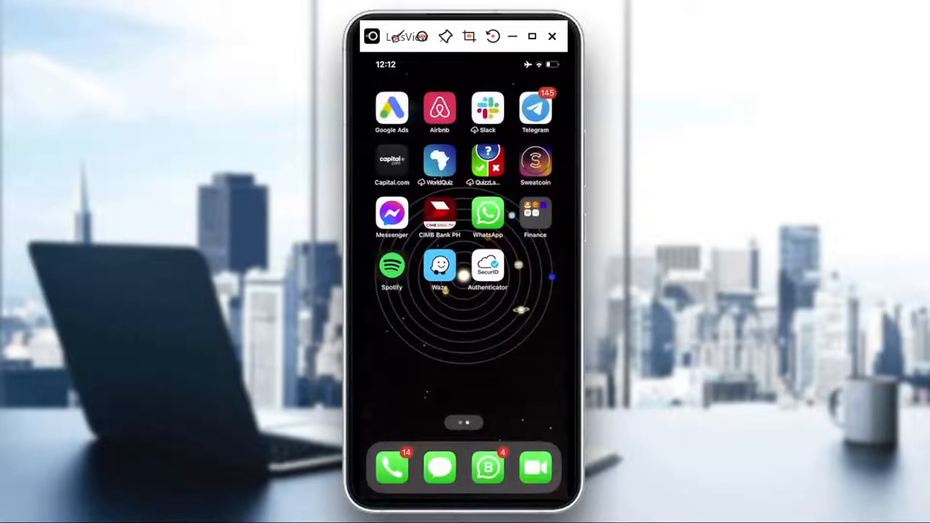
# Step: Swipe the Home Screen left to find the Files app and open it
pyautogui.hscroll(-3)
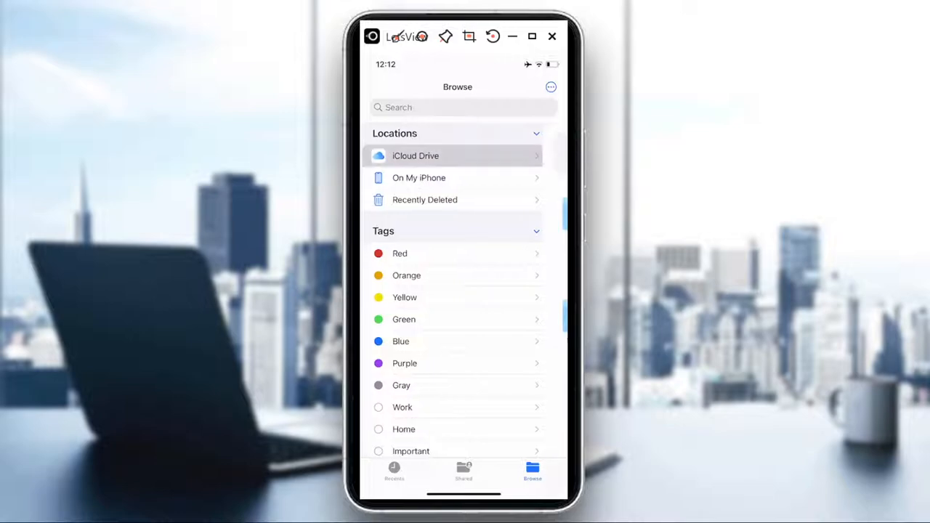
# Step: Go into iCloud Drive and open its Desktop folder
pyautogui.click(415, 156)
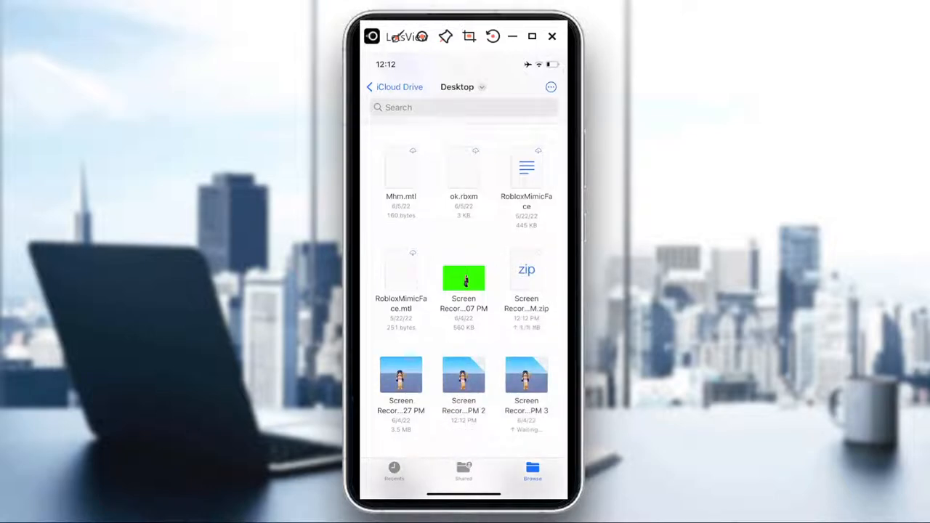
pyautogui.scroll(-3)
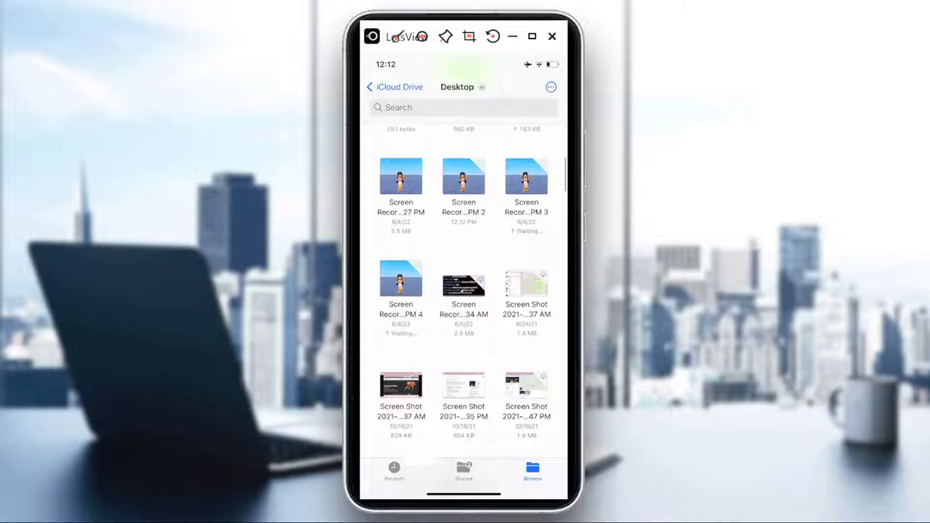
pyautogui.scroll(-3)
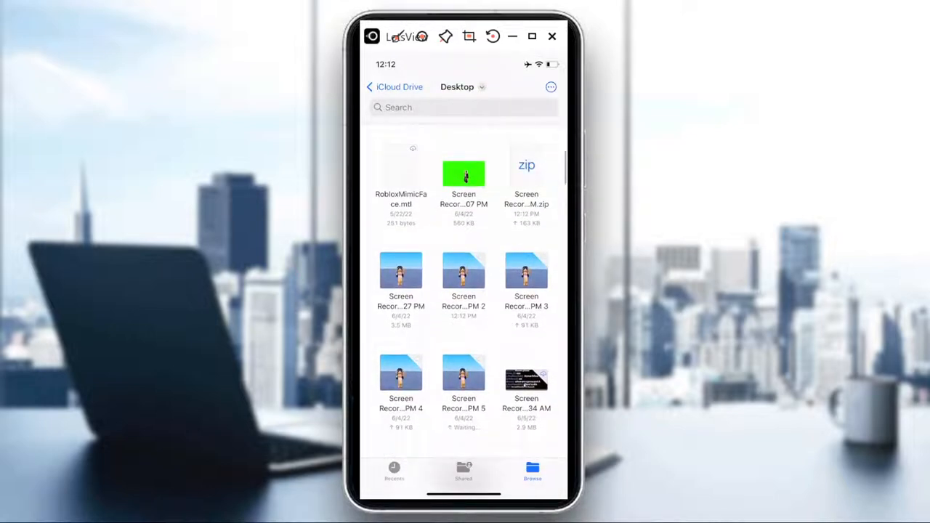
pyautogui.rightClick(526, 175)
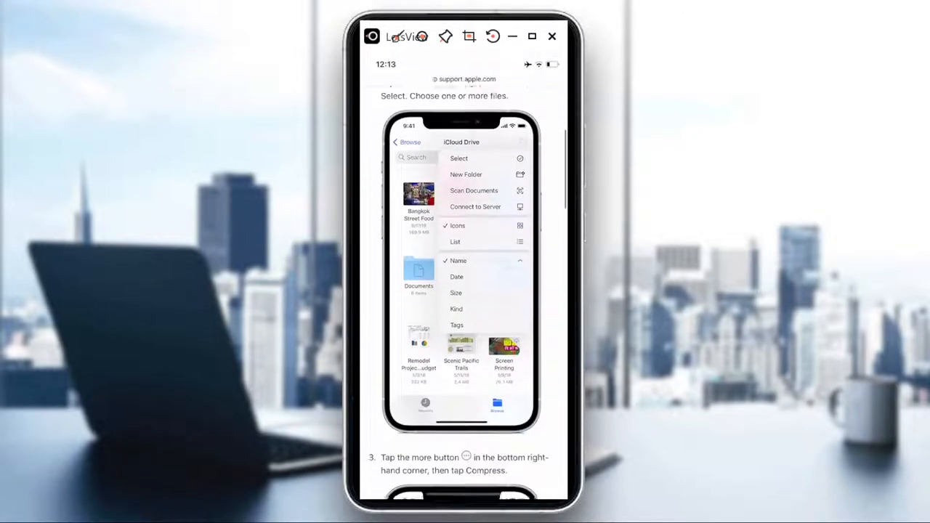
# Step: Scroll the Apple Support ZIP article down to its Need more help section
pyautogui.scroll(-3)
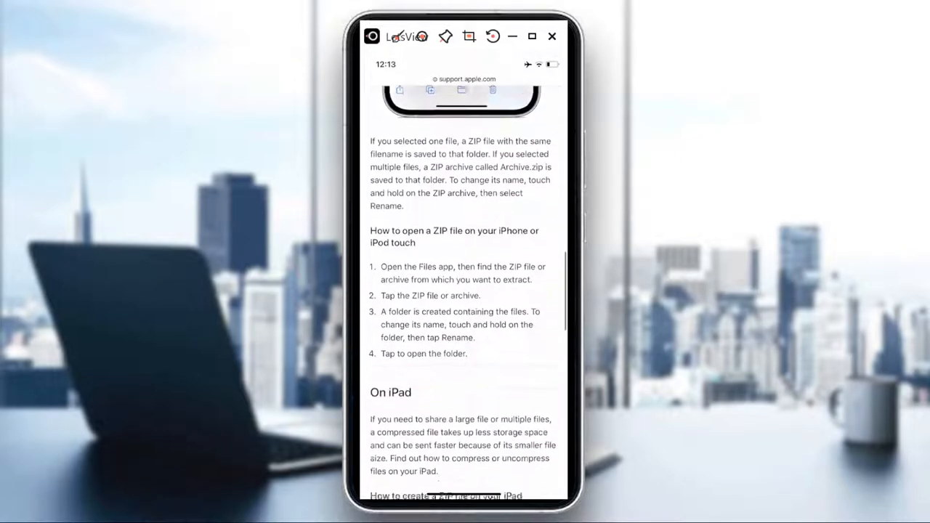
pyautogui.scroll(-3)
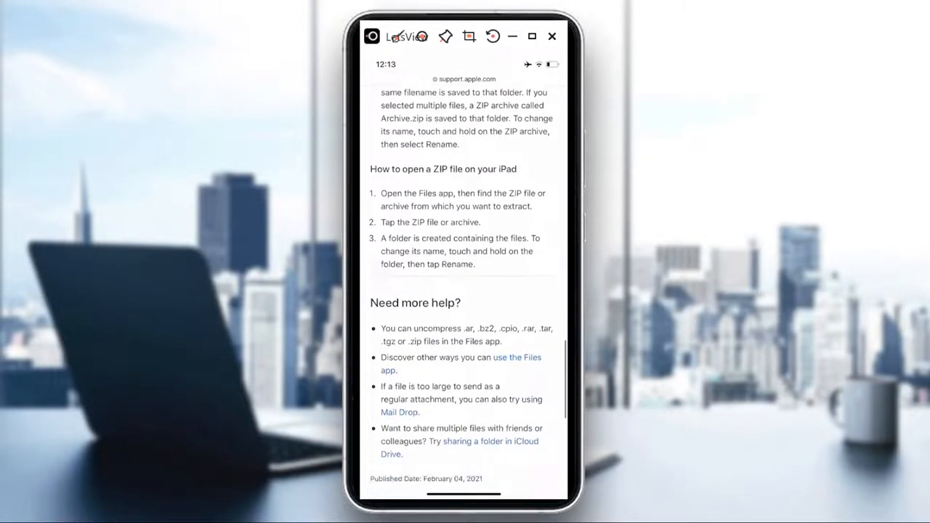